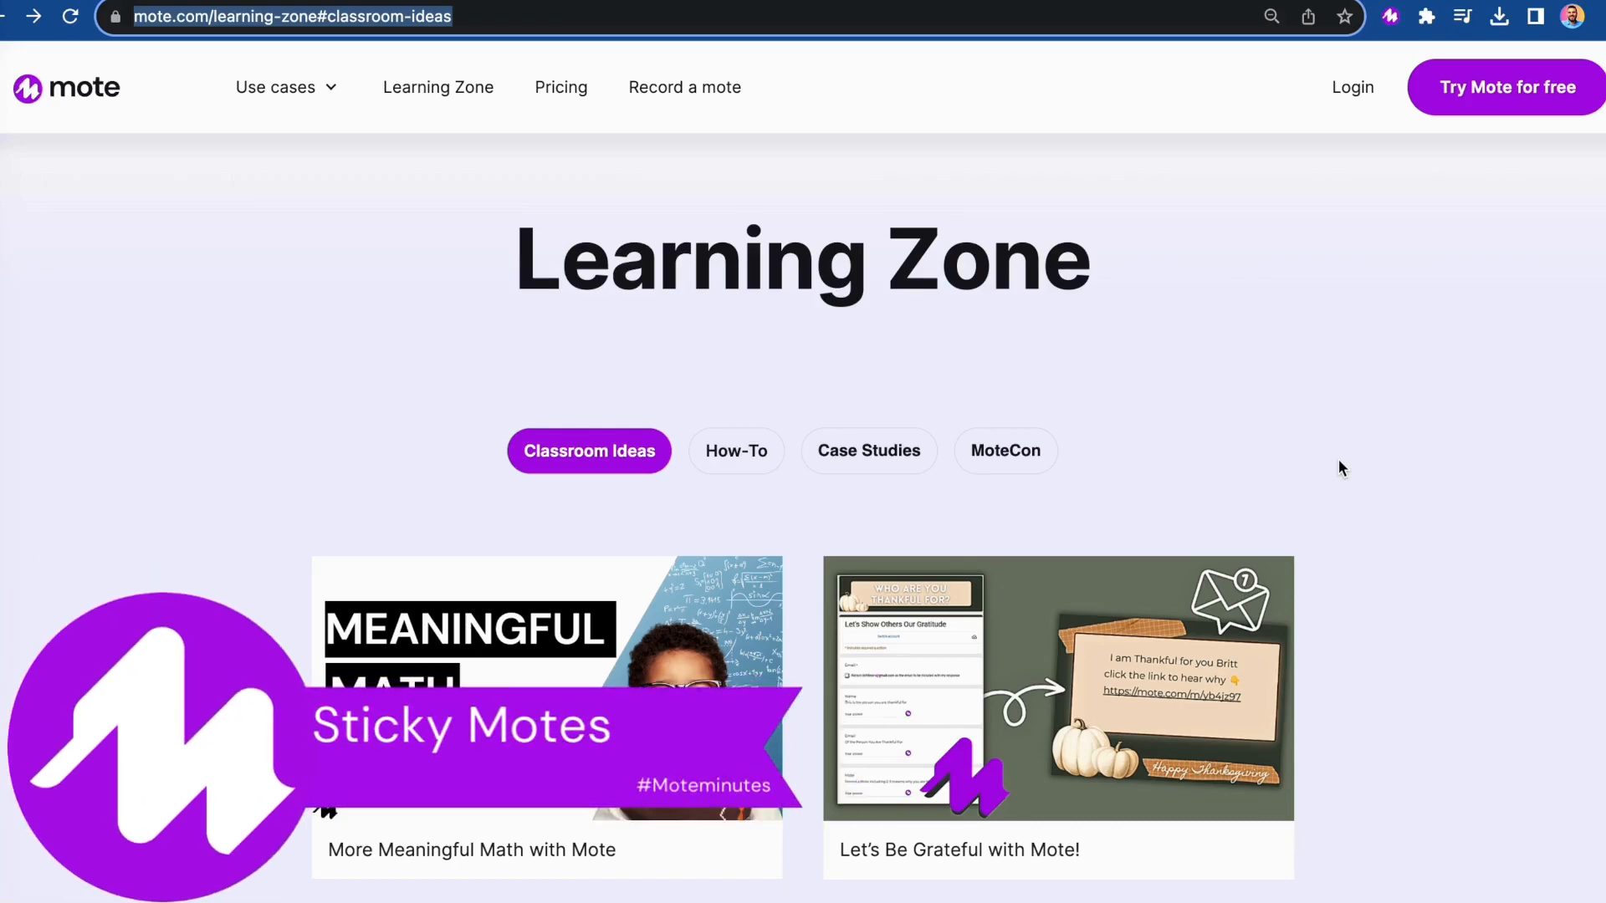
Step: Scroll the Classroom Ideas list to reach the 'Motes of Affirmation: Show You Care' article
scroll(down, 3)
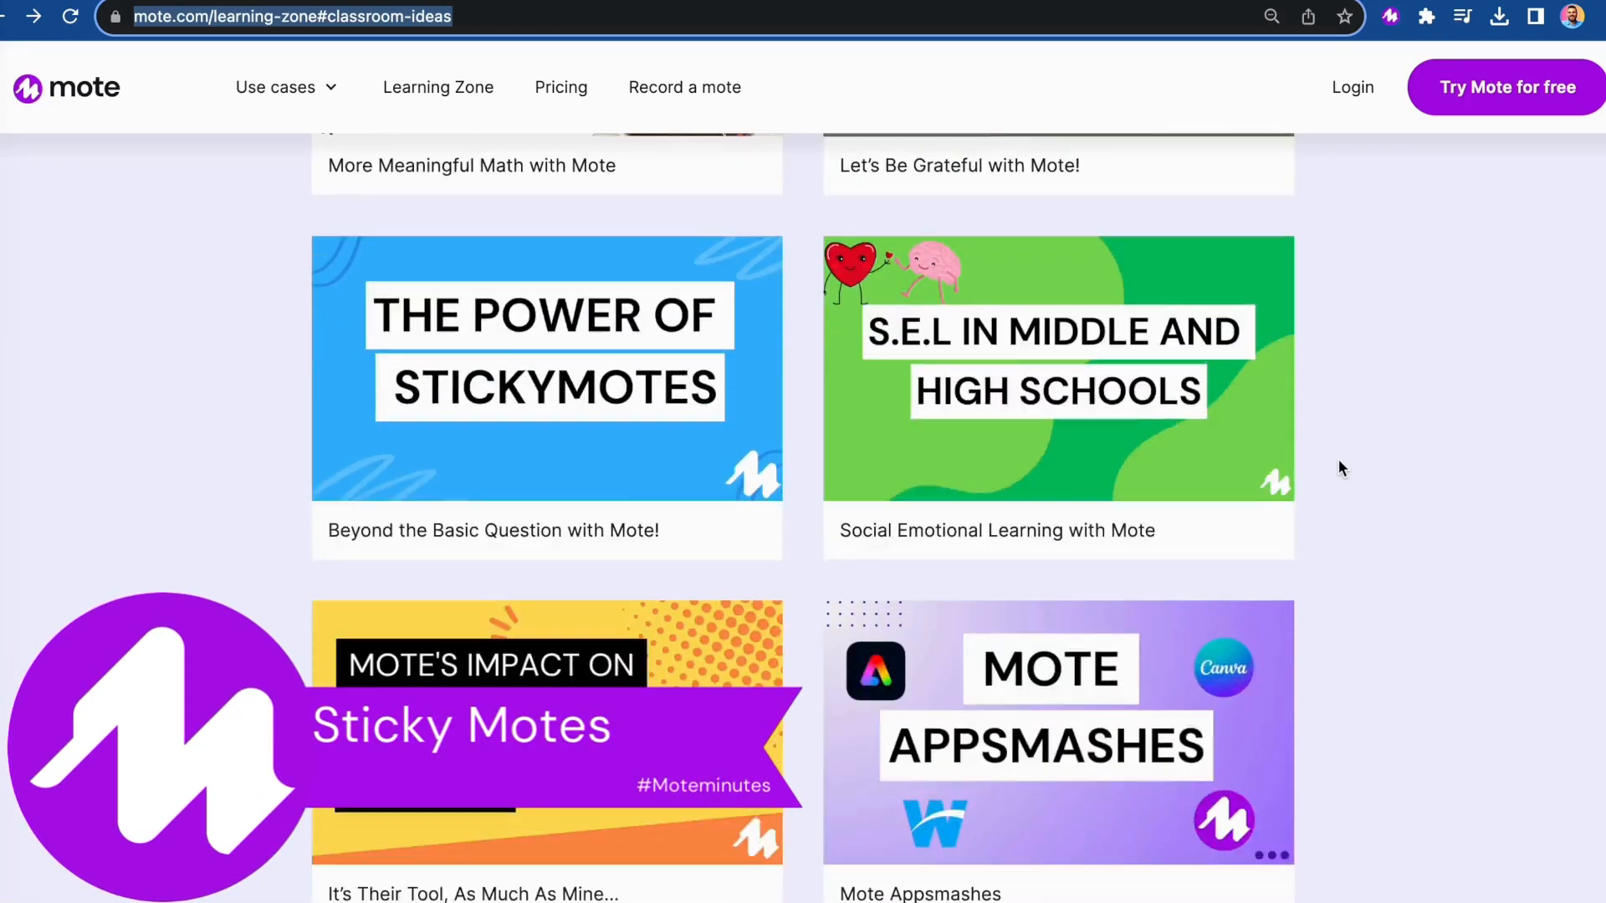
scroll(down, 3)
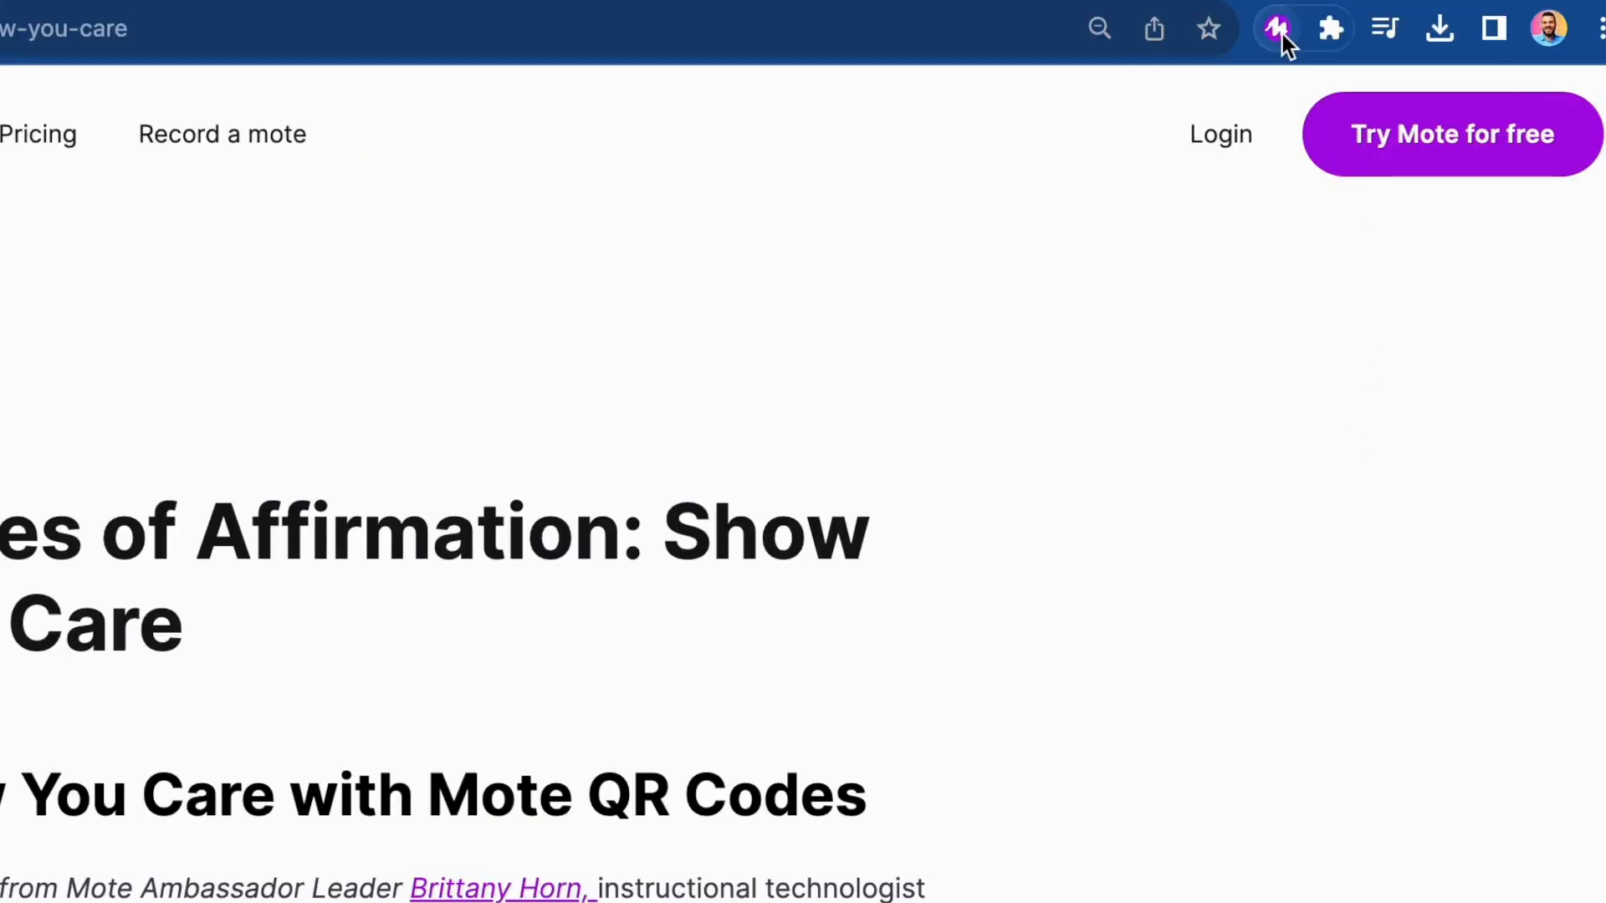
Step: Start a voice Mote from the extension with Record on URL switched on for the article page
click(1274, 28)
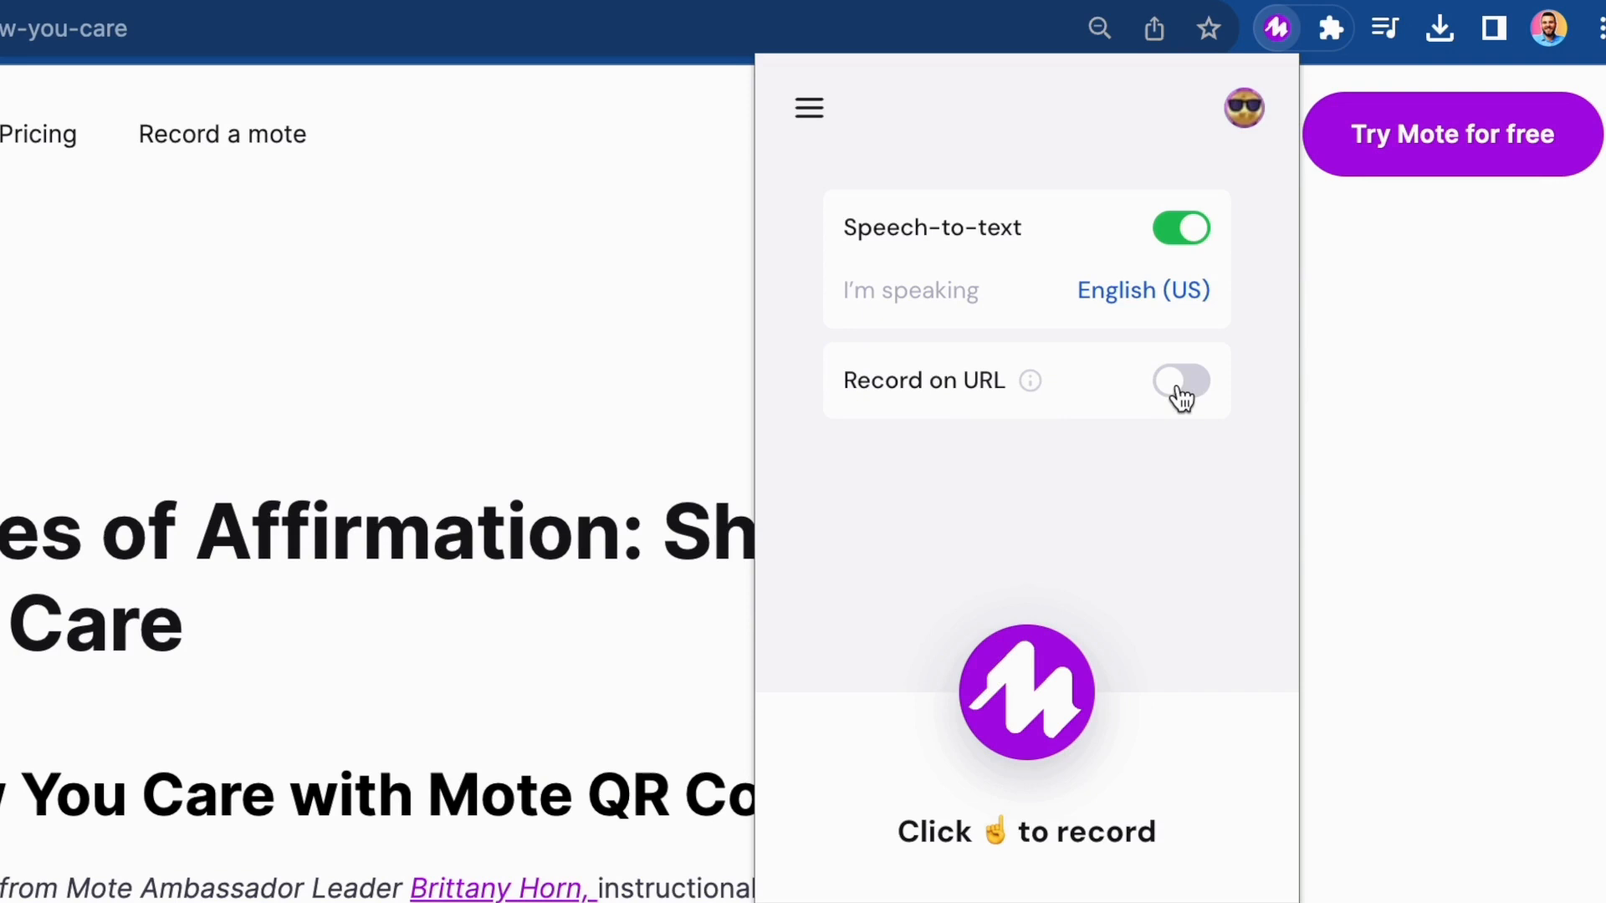
click(1181, 379)
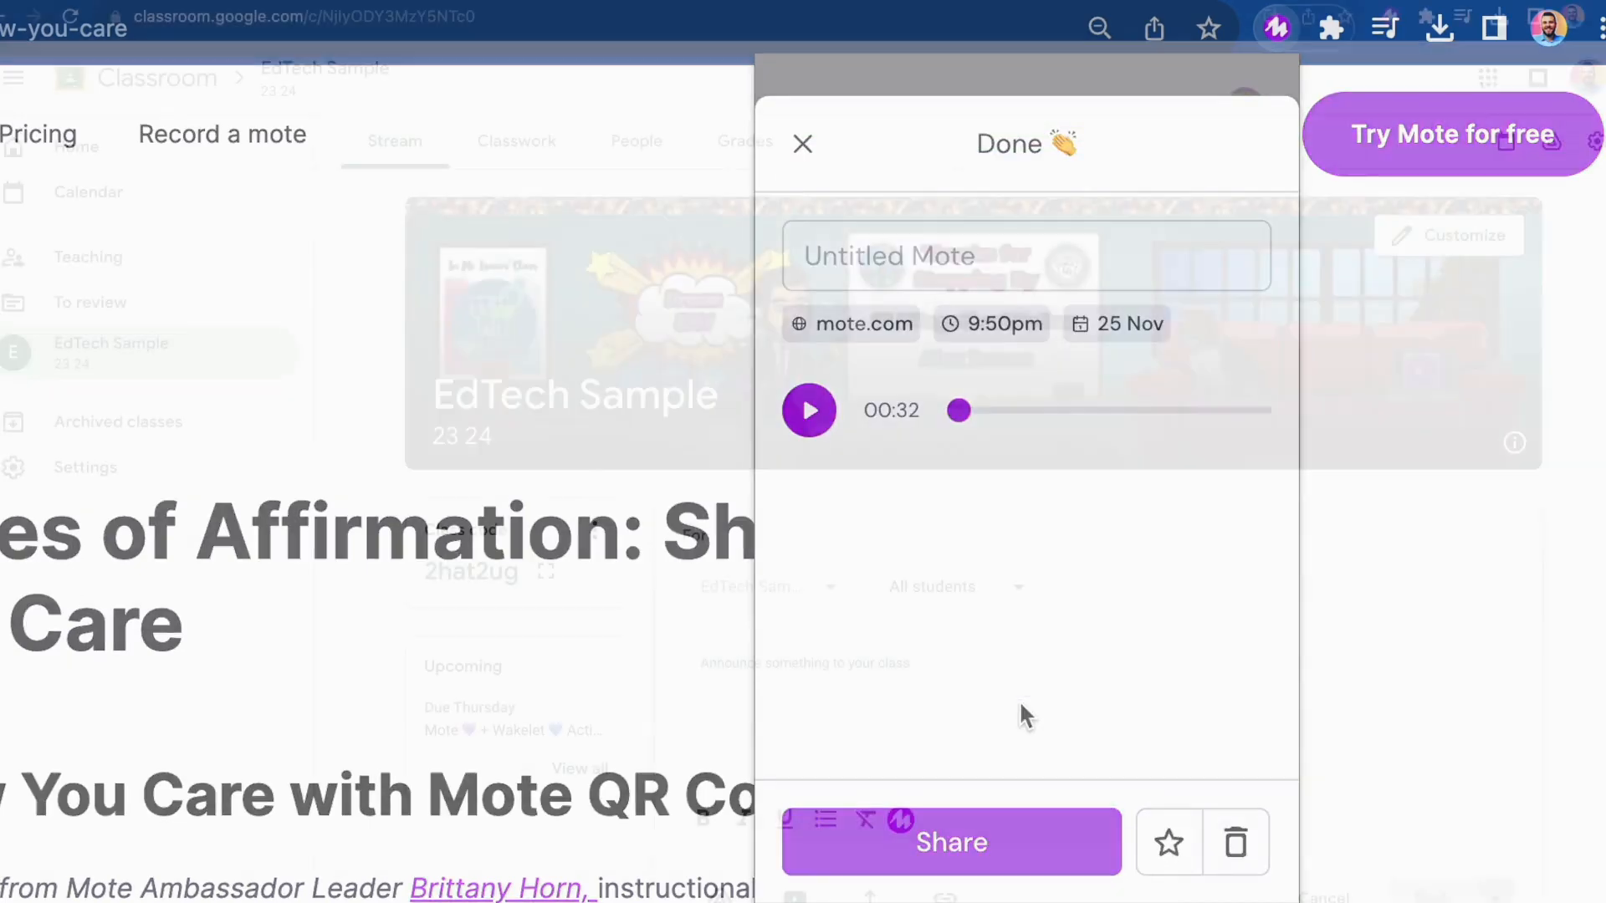
Step: Post the Mote link in the Announce box of the EdTech Sample stream
click(801, 144)
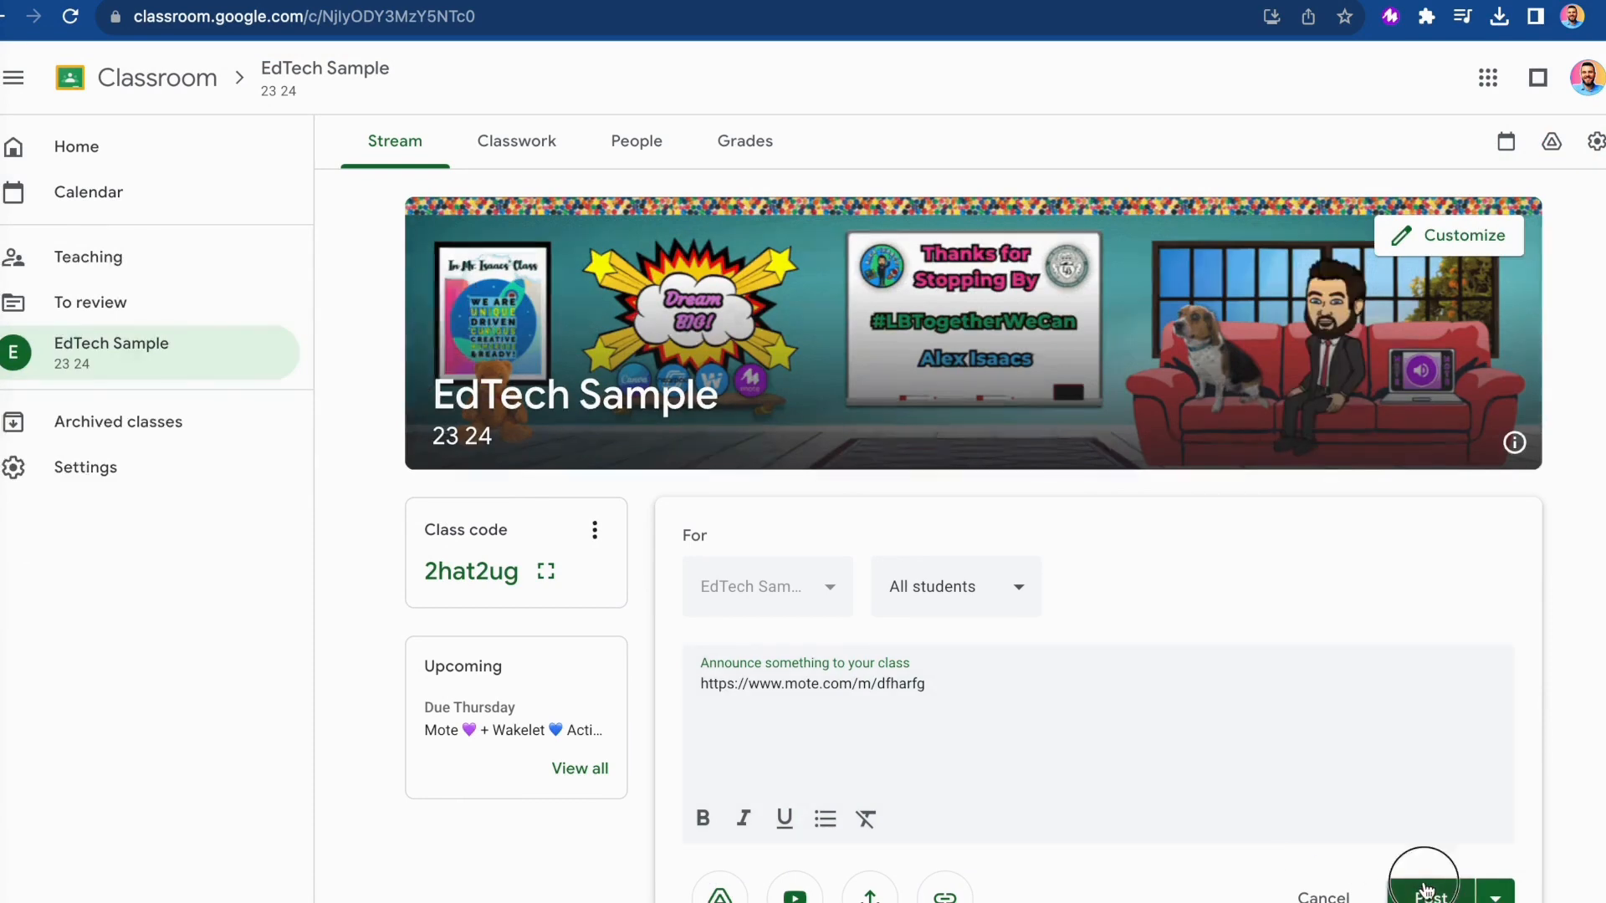
click(1421, 888)
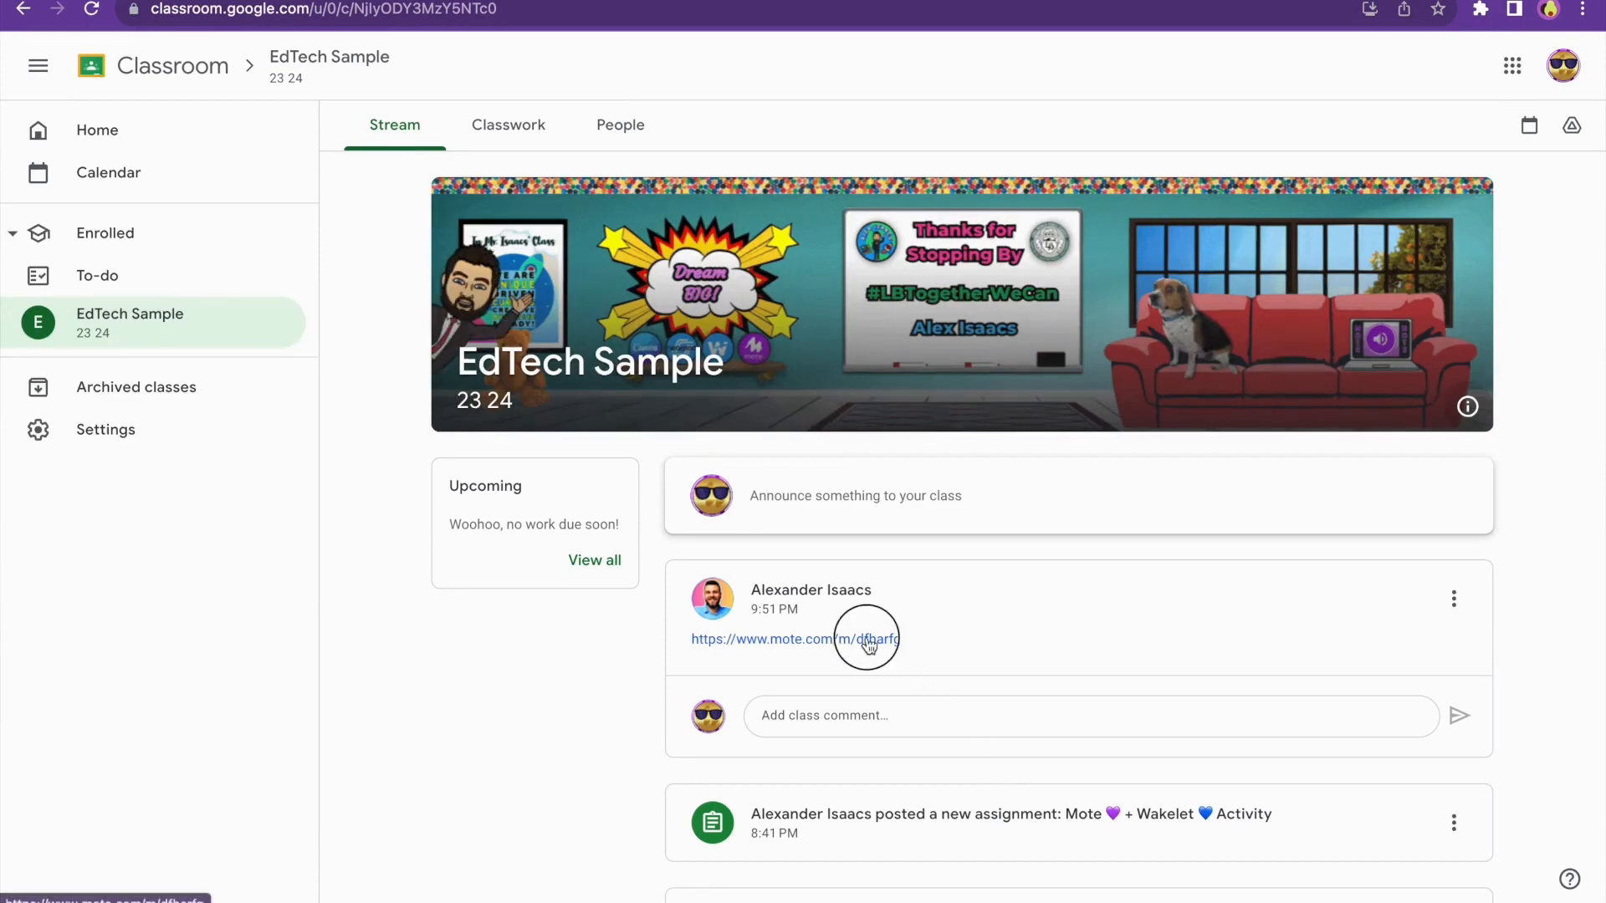
Step: Follow the announcement link and play the sticky Mote on the affirmation article
click(793, 637)
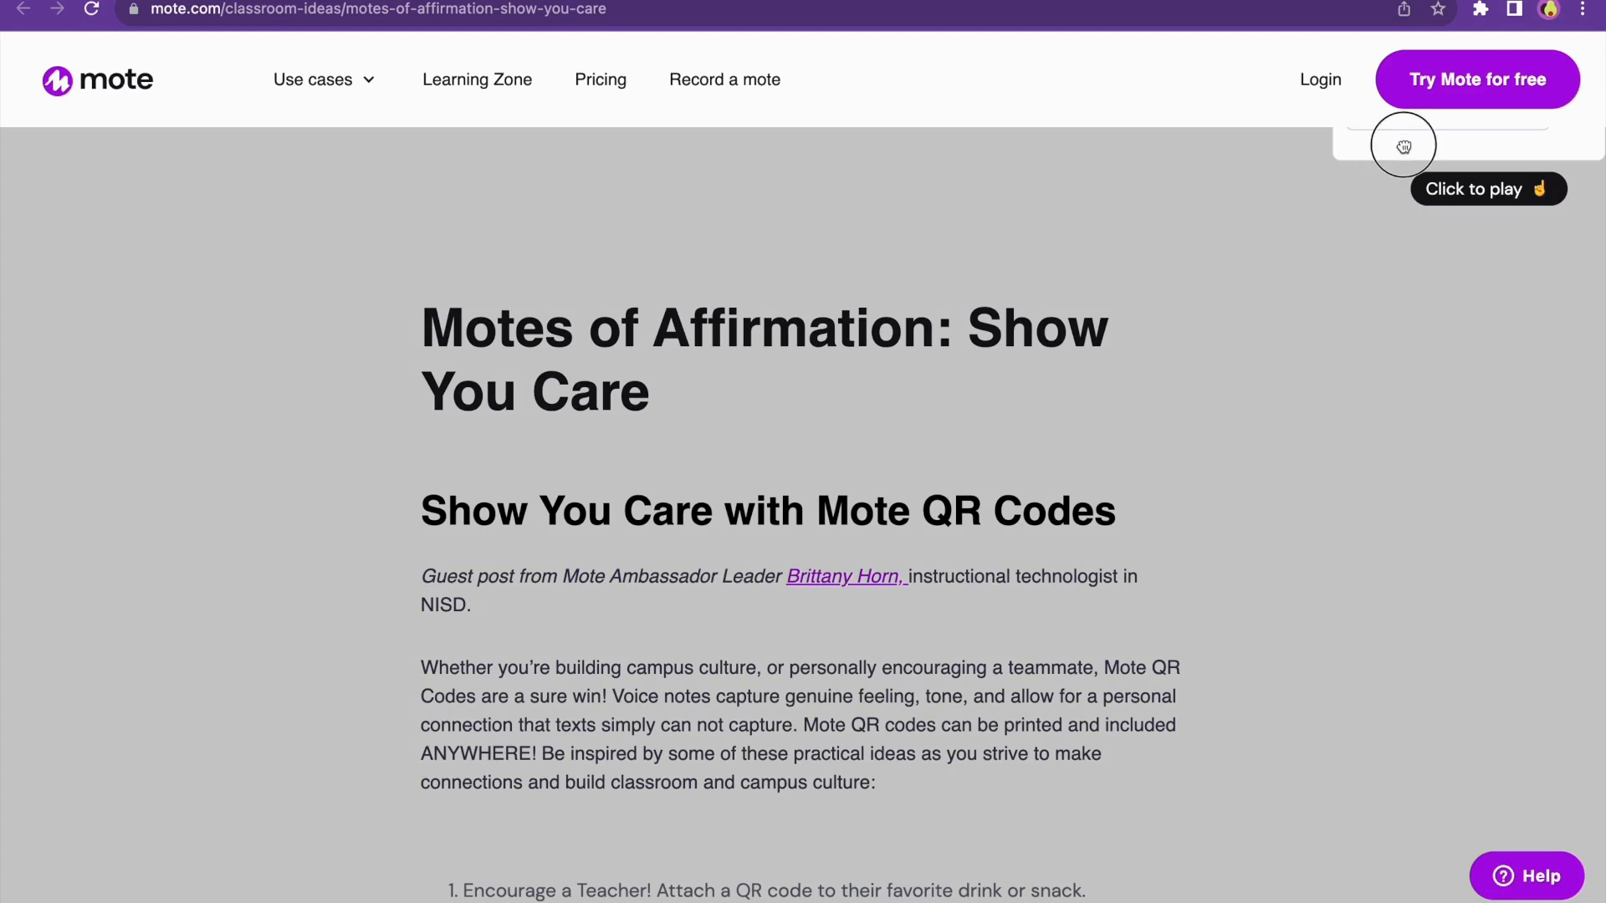
click(1403, 144)
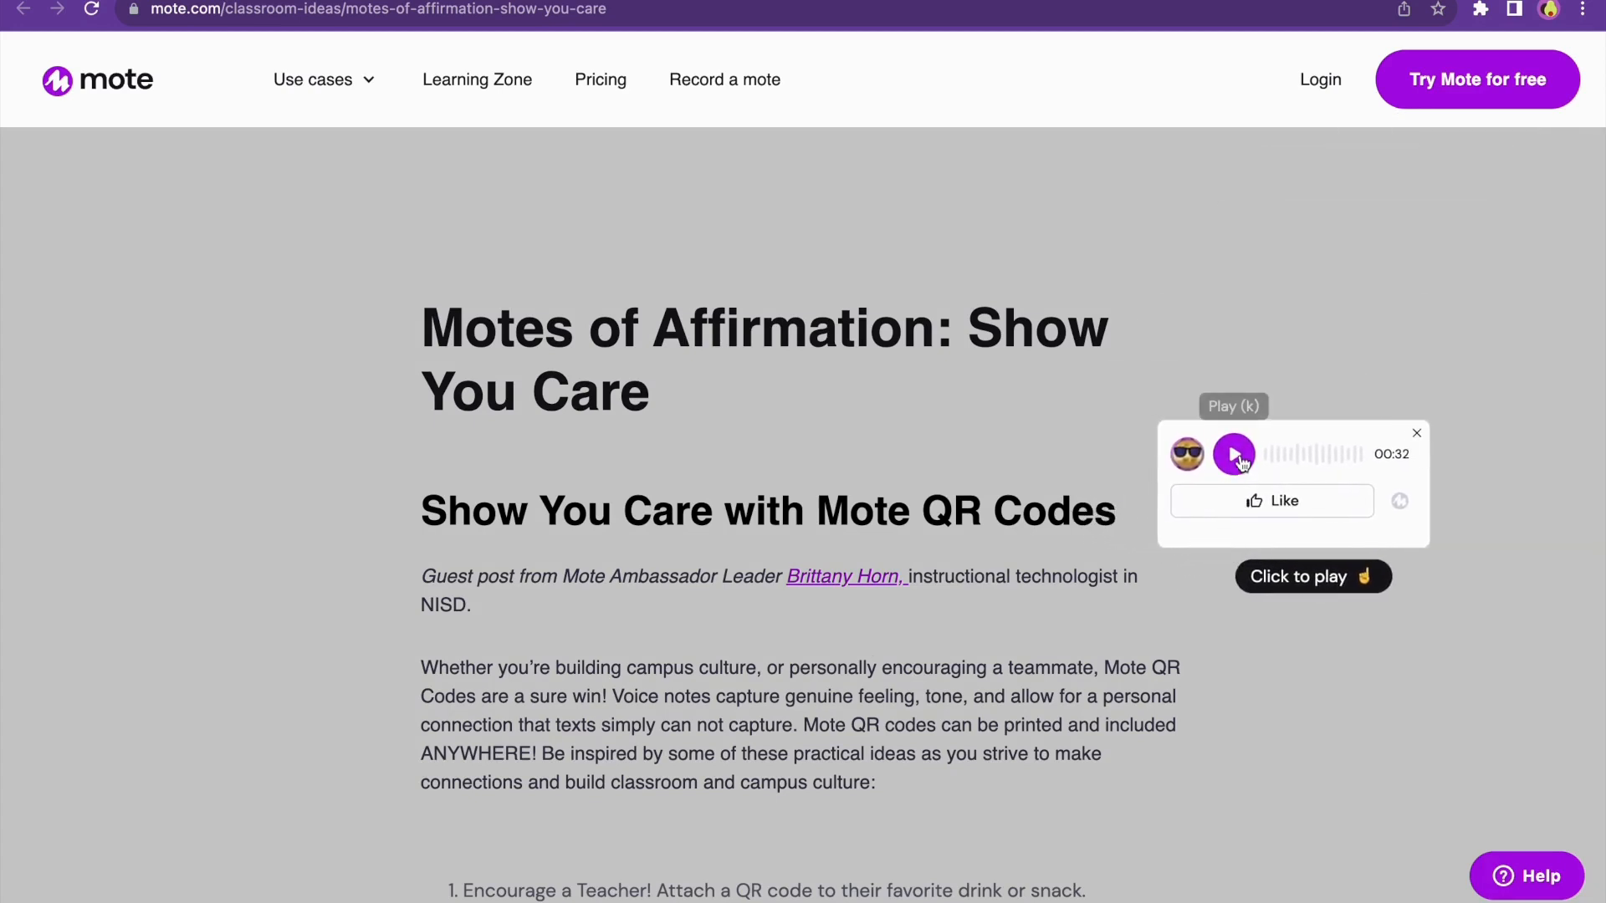
click(1235, 453)
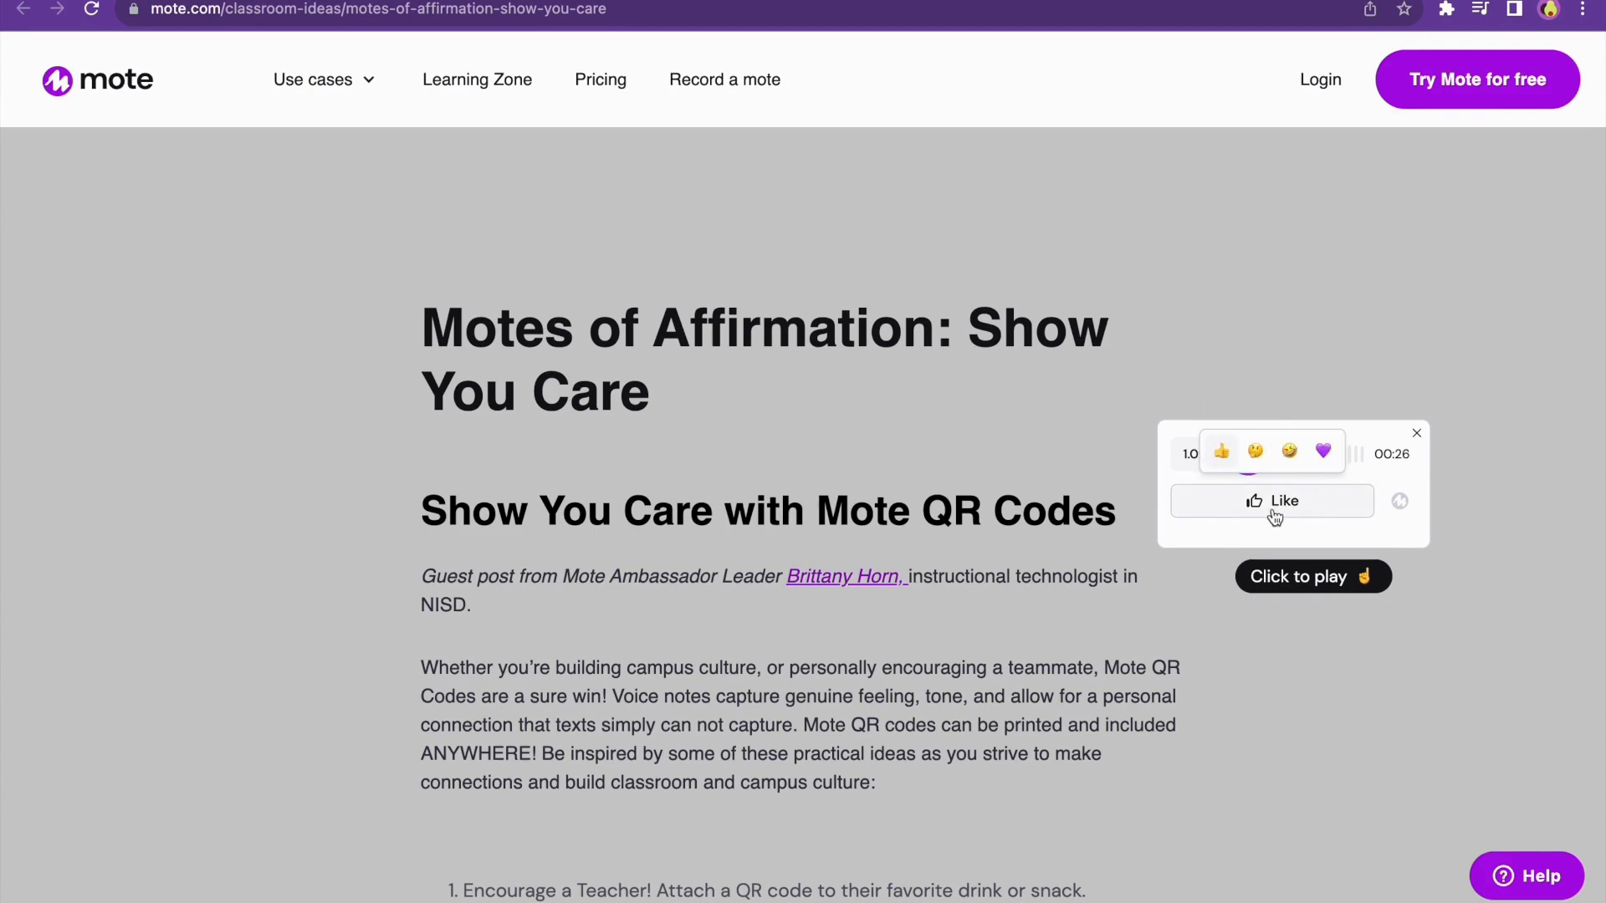
Step: React to the Mote with Love and close the sticky player
click(1321, 452)
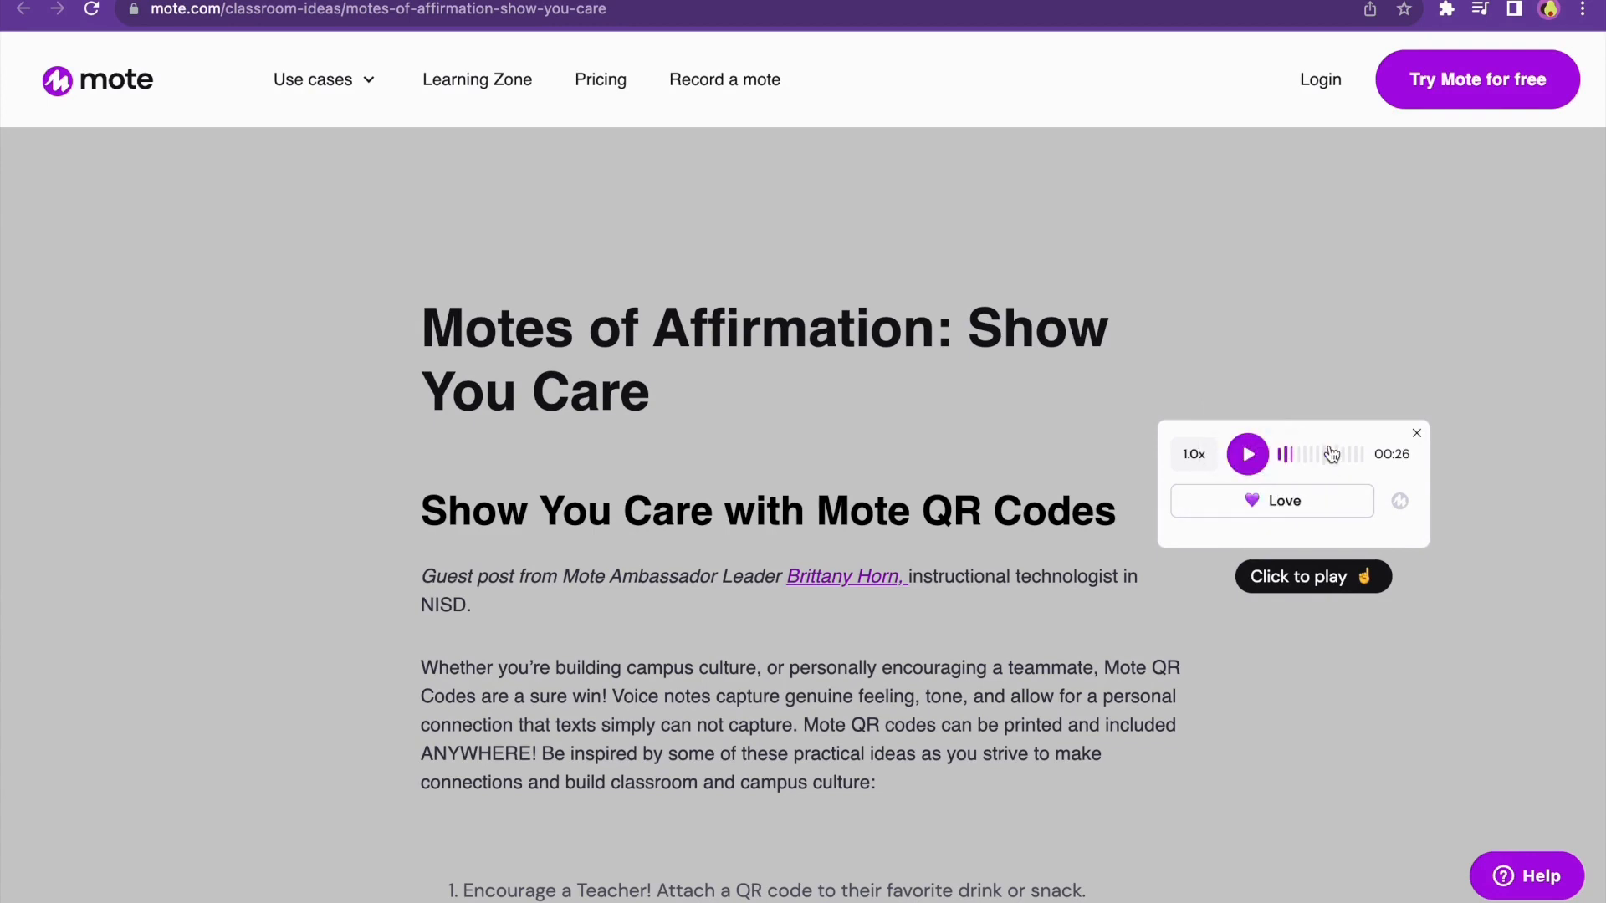
click(1416, 433)
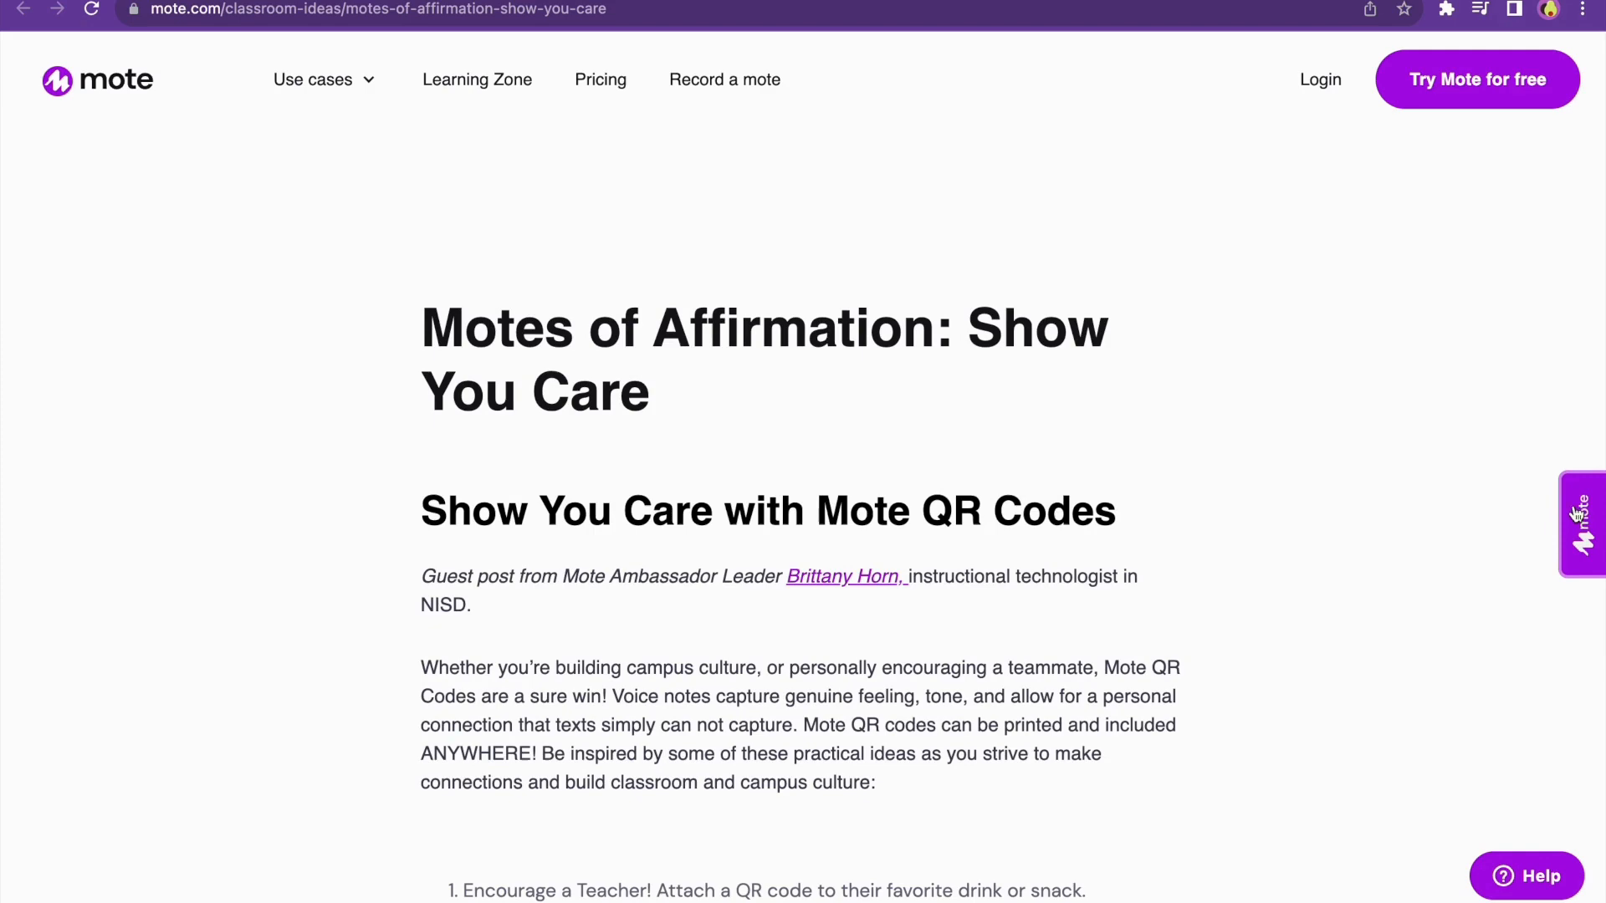
click(1581, 523)
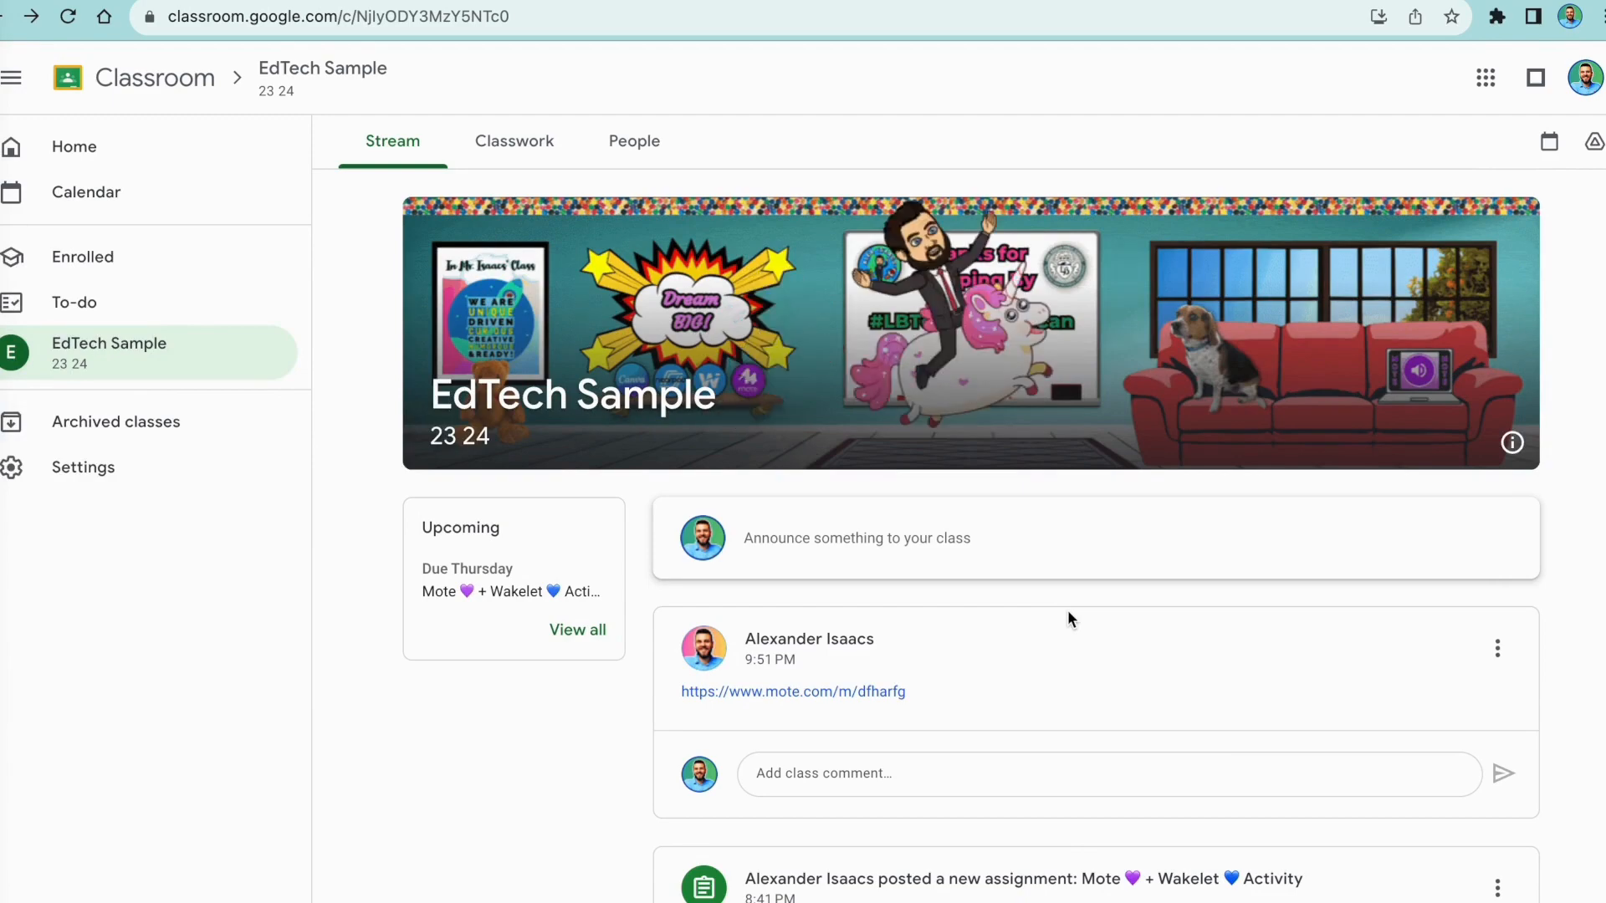
Step: Open the announced mote.com link and play/pause its Activity Instructions recording
click(793, 691)
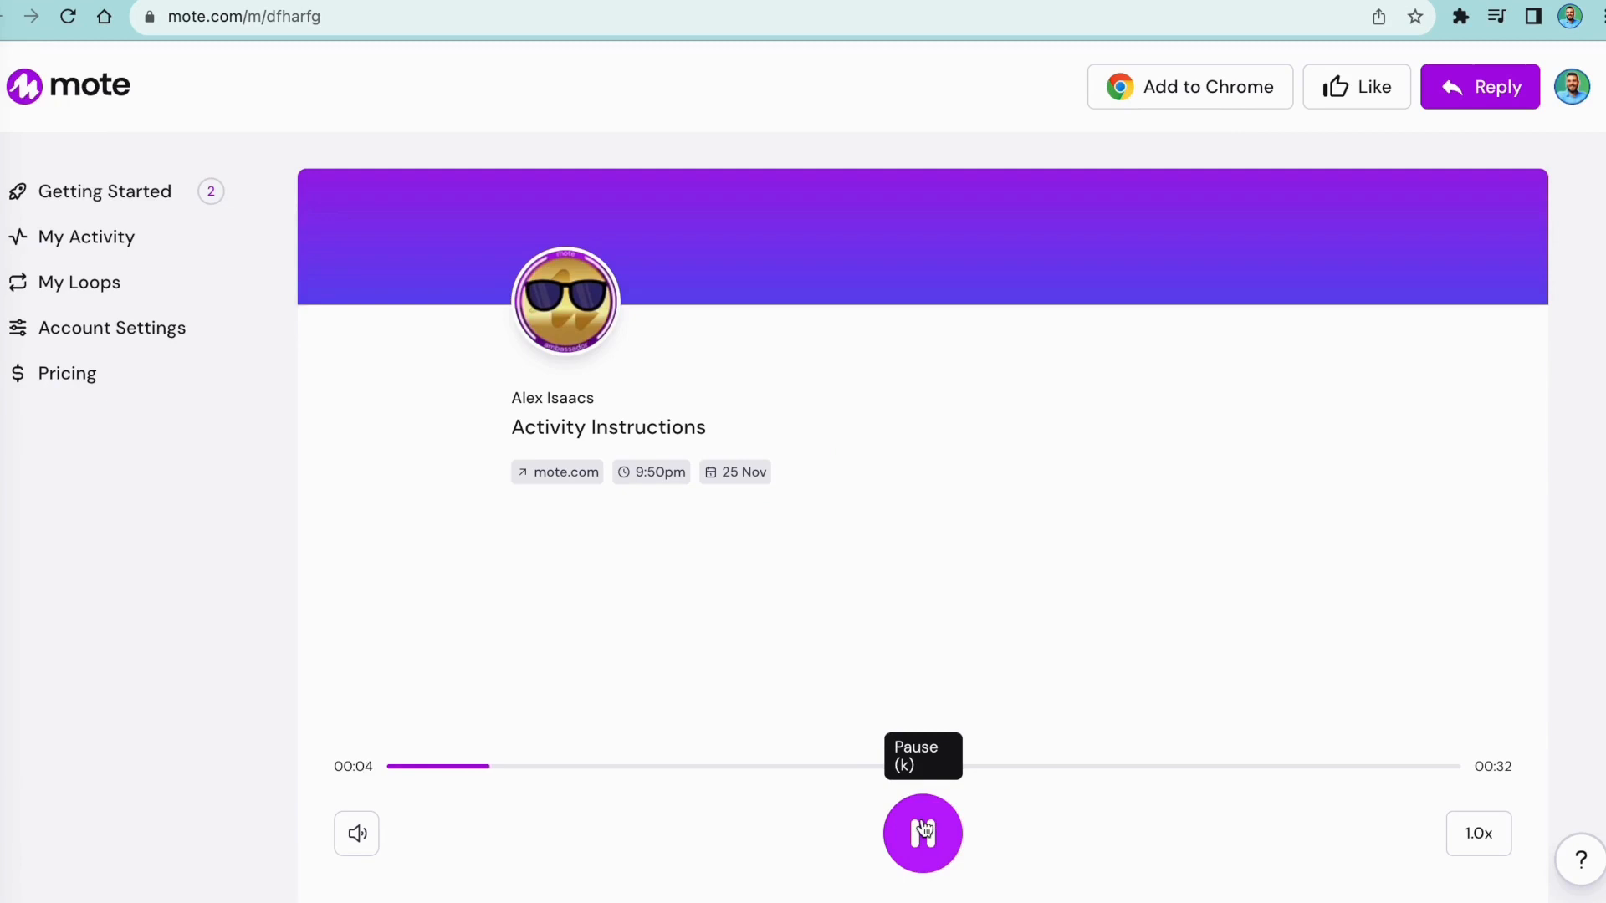
click(922, 833)
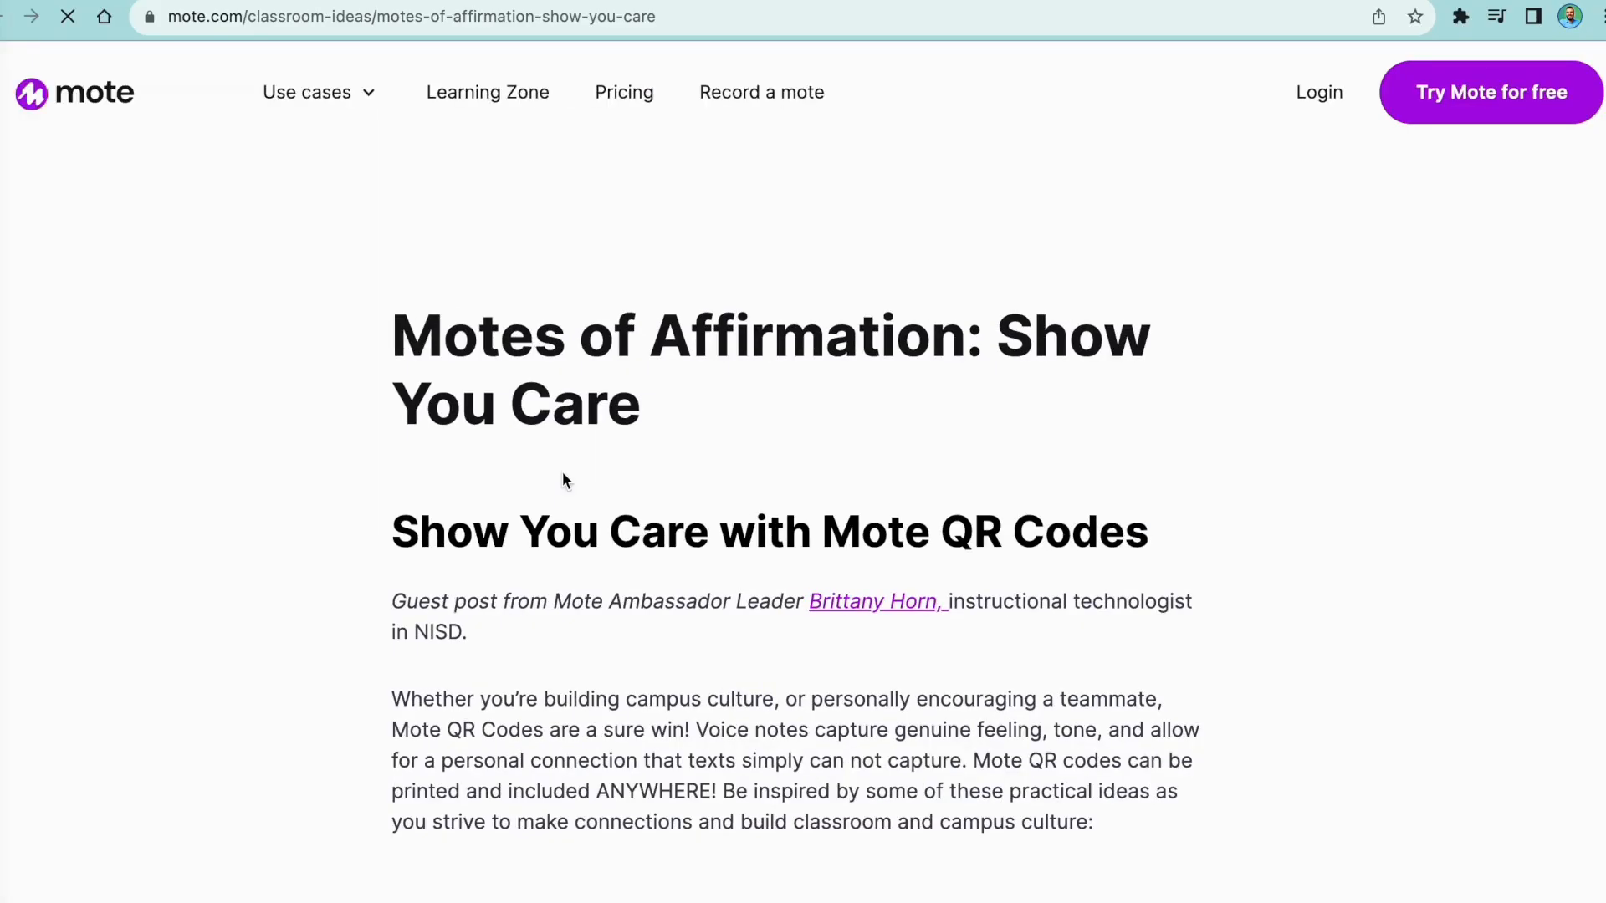
scroll(down, 3)
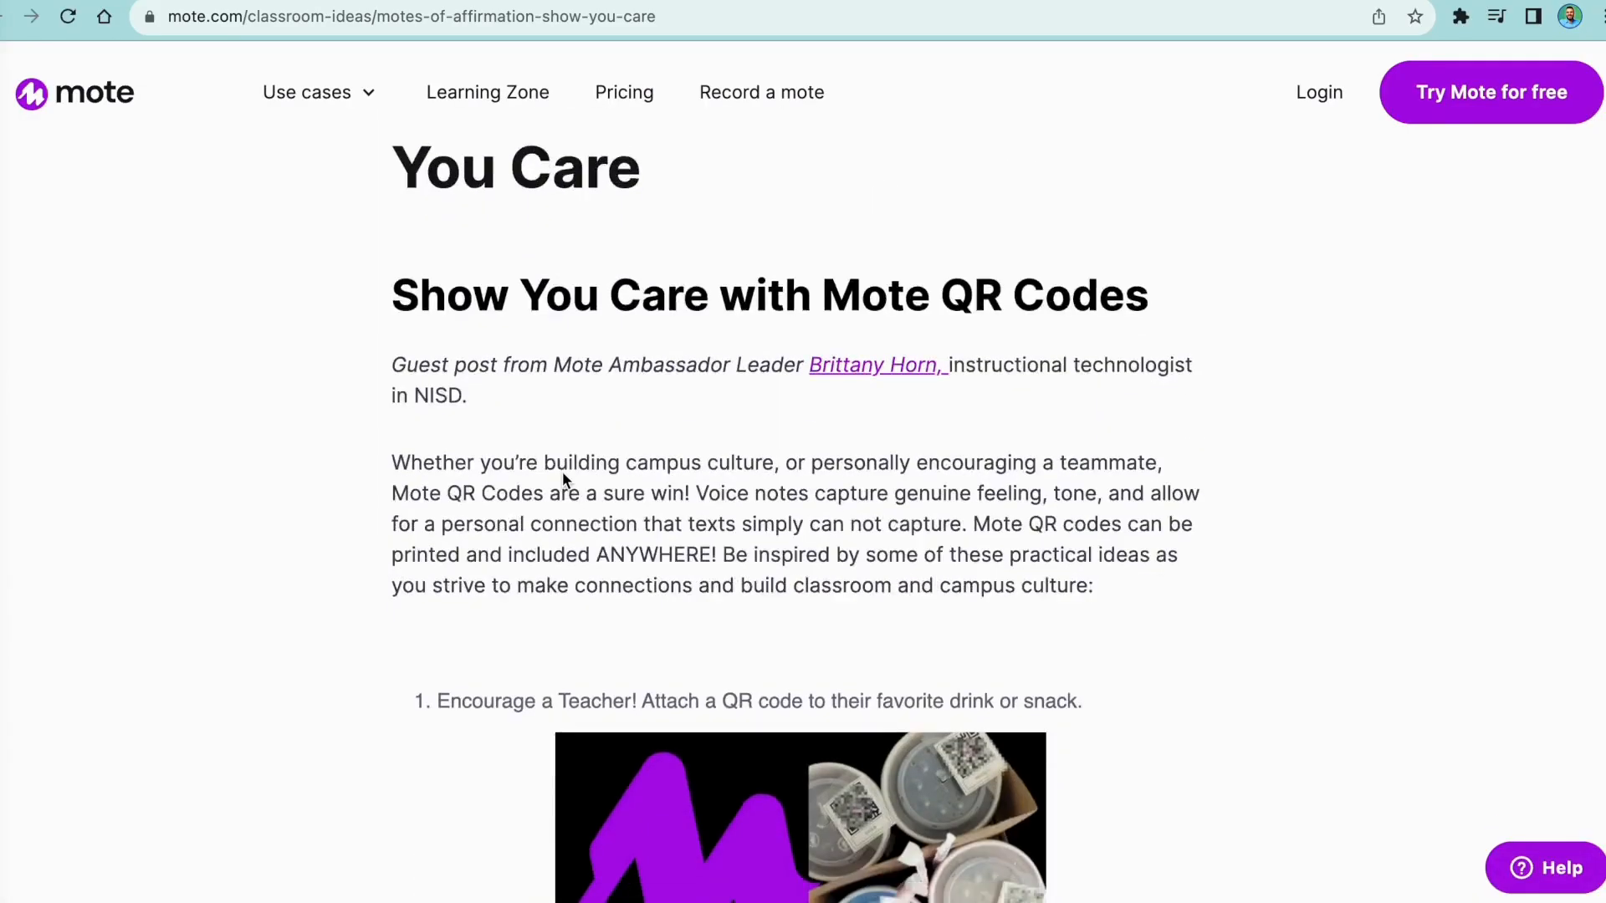
scroll(down, 3)
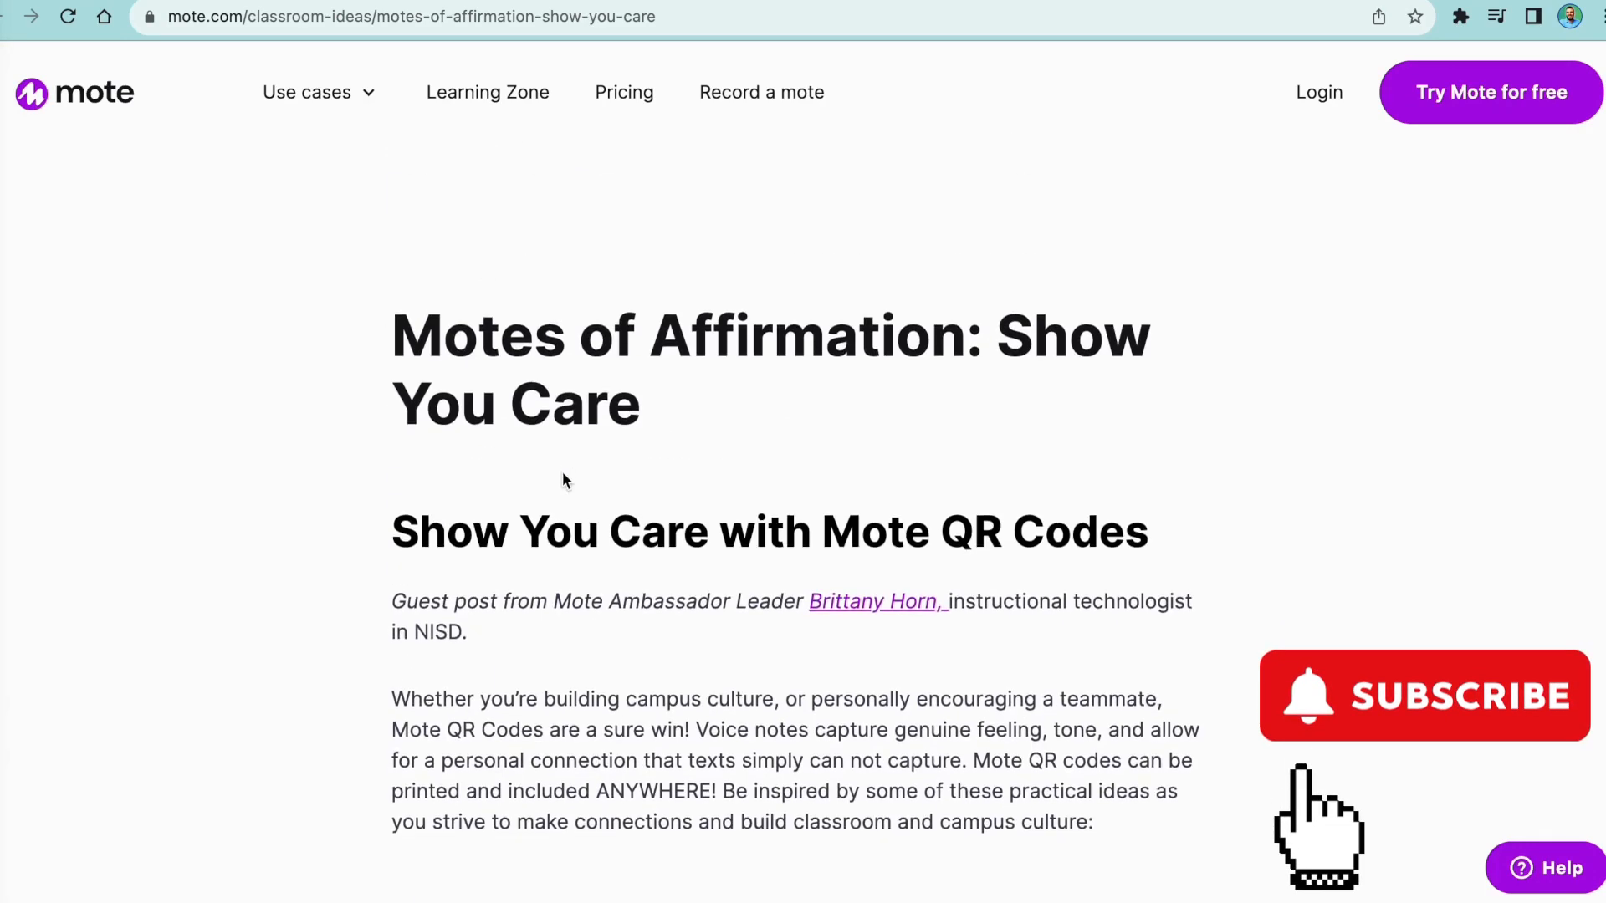
mouse_move(617, 350)
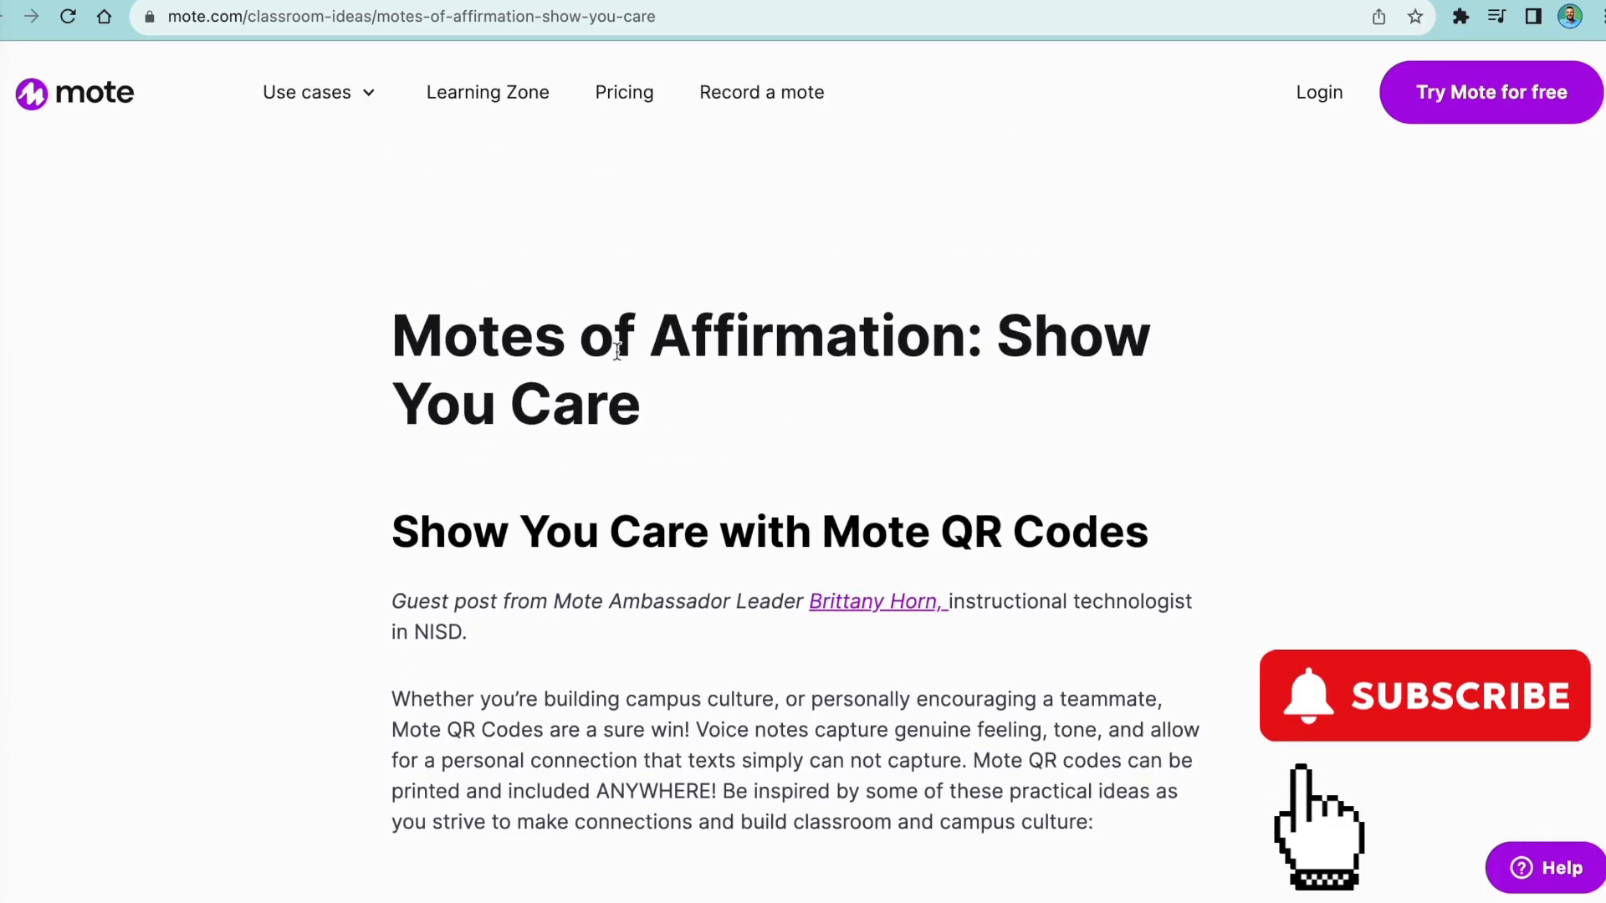